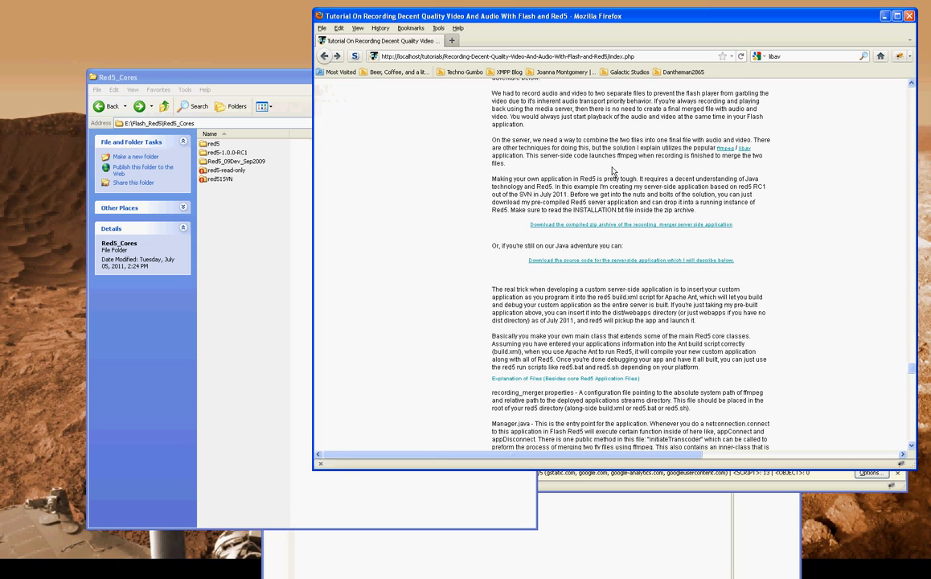
Download the compiled recording_merger zip from the Red5 tutorial page and open its contents
left_click(631, 225)
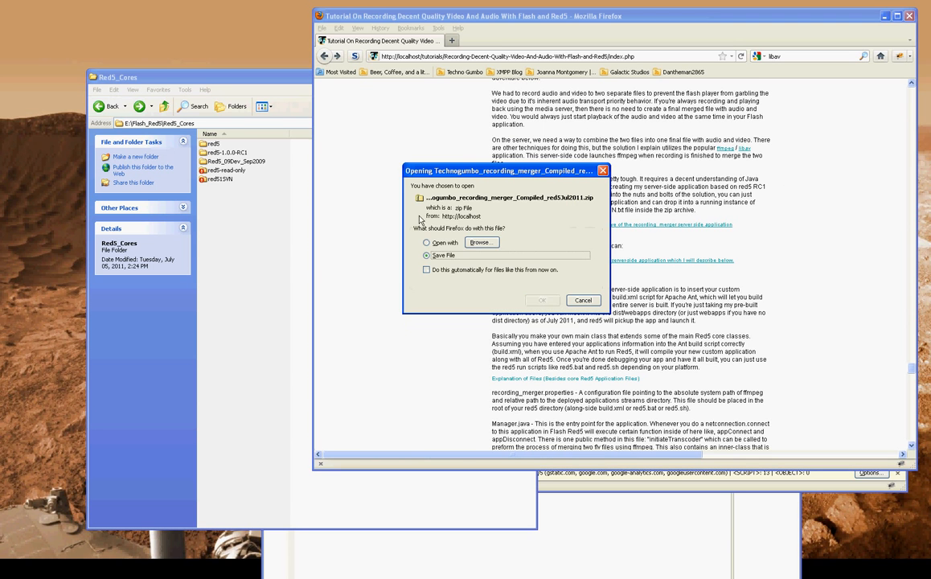
left_click(540, 301)
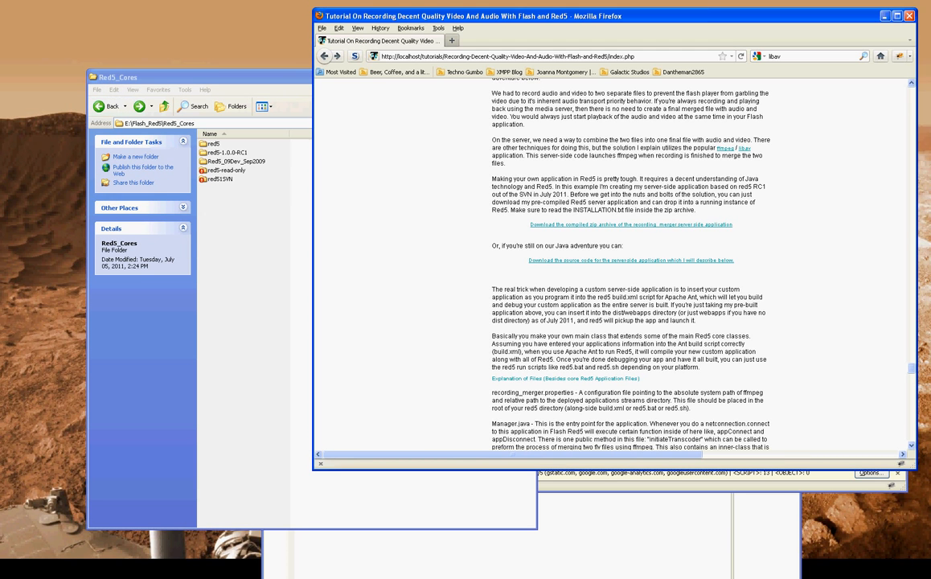
left_click(238, 29)
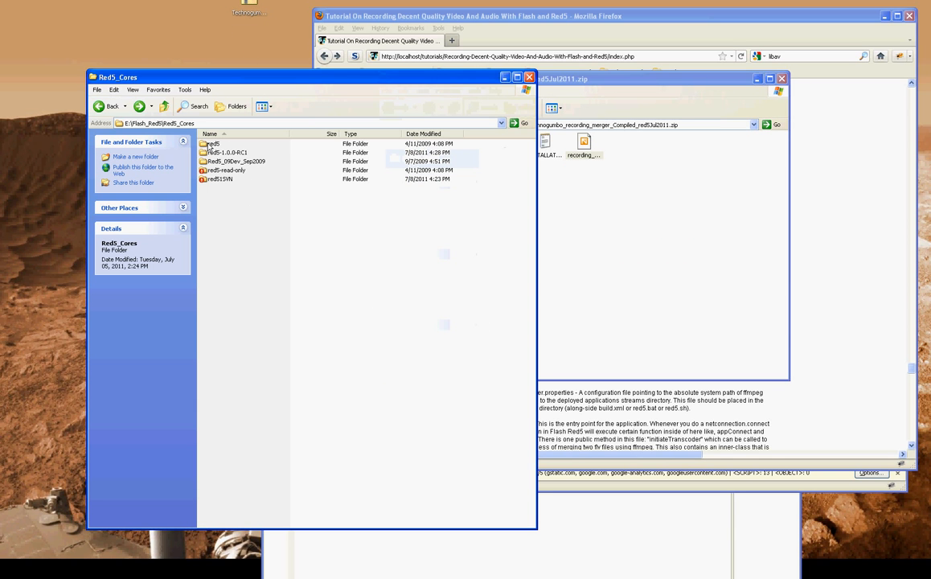
Browse into the Red5 release's red5SVN\dist\webapps folder alongside the zip window
left_click(227, 151)
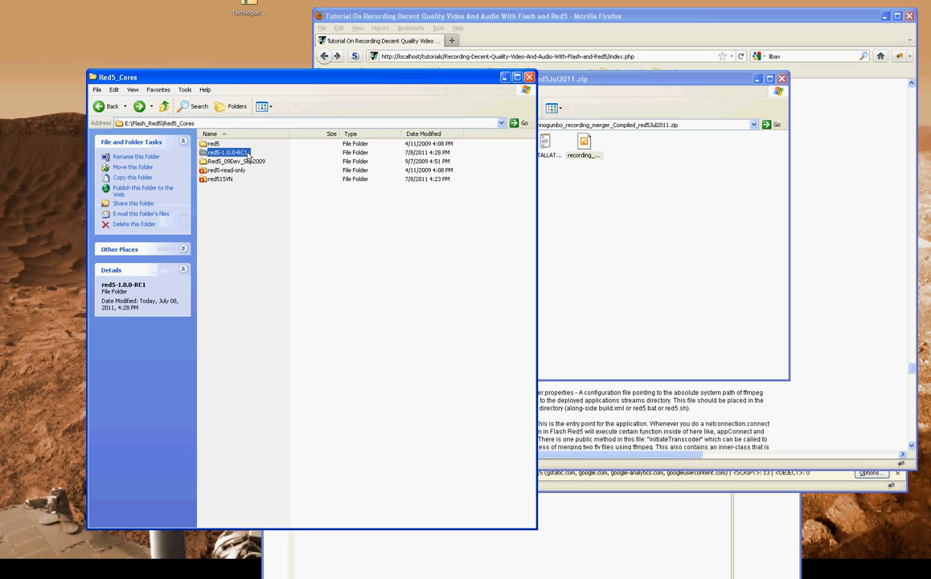
double_click(221, 178)
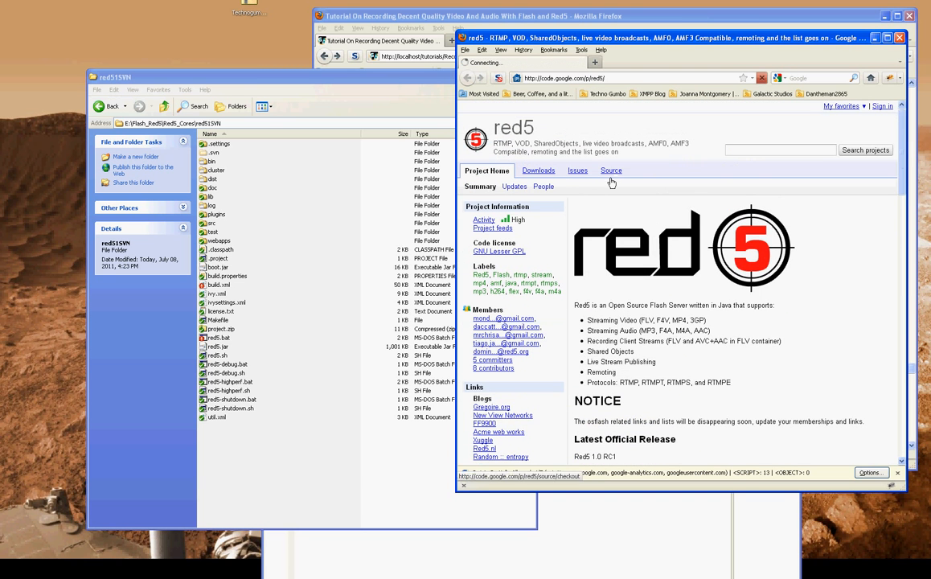
left_click(611, 171)
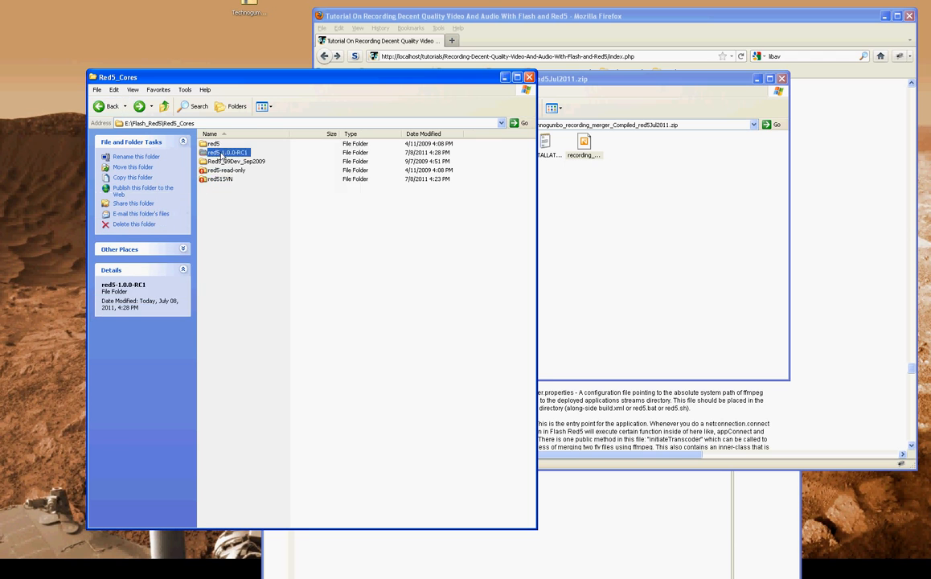
double_click(229, 151)
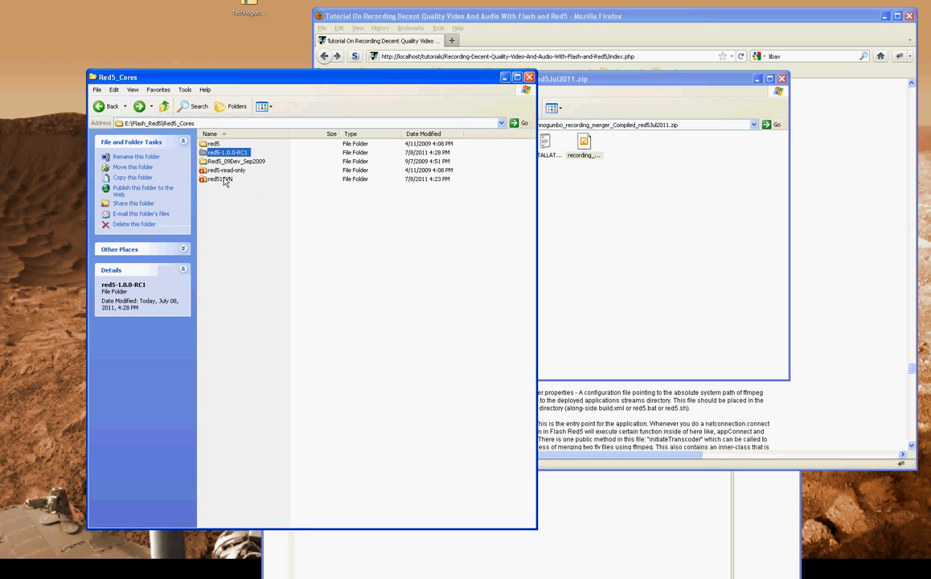
double_click(219, 178)
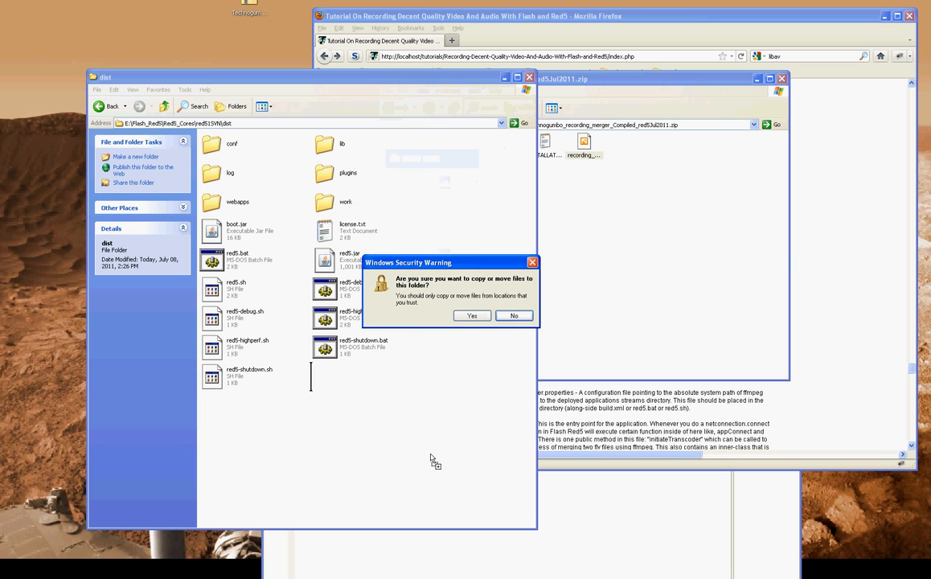
Copy the recording_merger folder from the zip into webapps, answering Yes to the security warnings
left_click(473, 316)
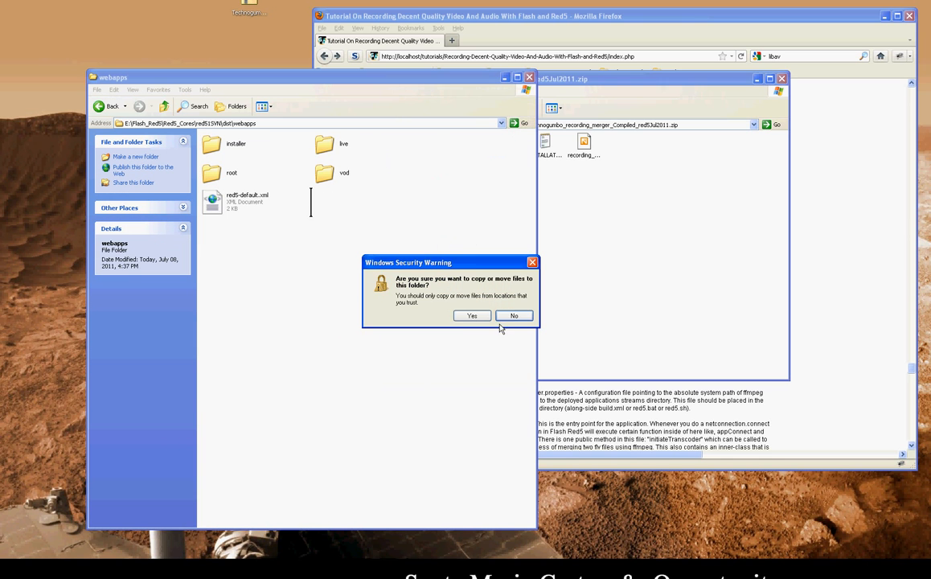
left_click(473, 315)
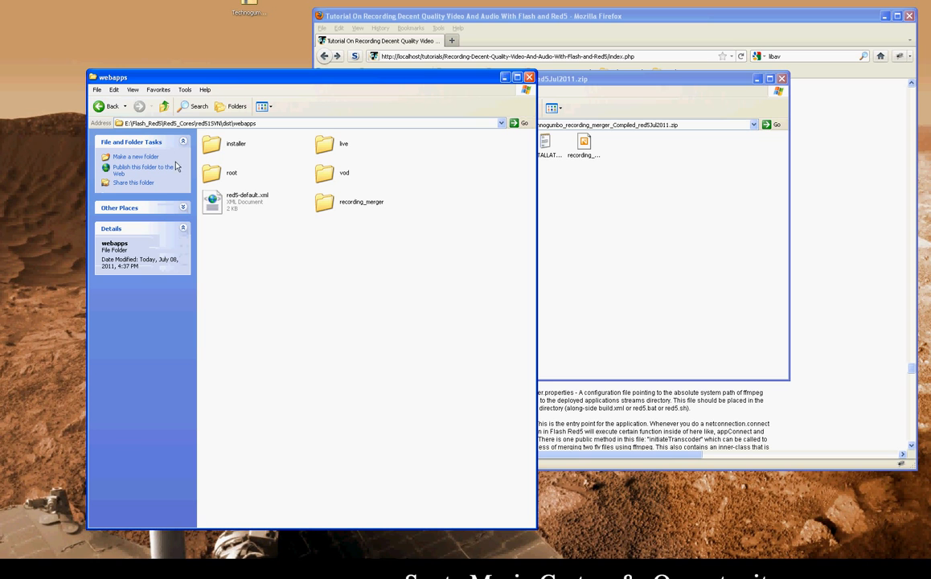
Set the RED5_HOME system variable to the red5SVN dist path in Environment Variables
left_click(113, 106)
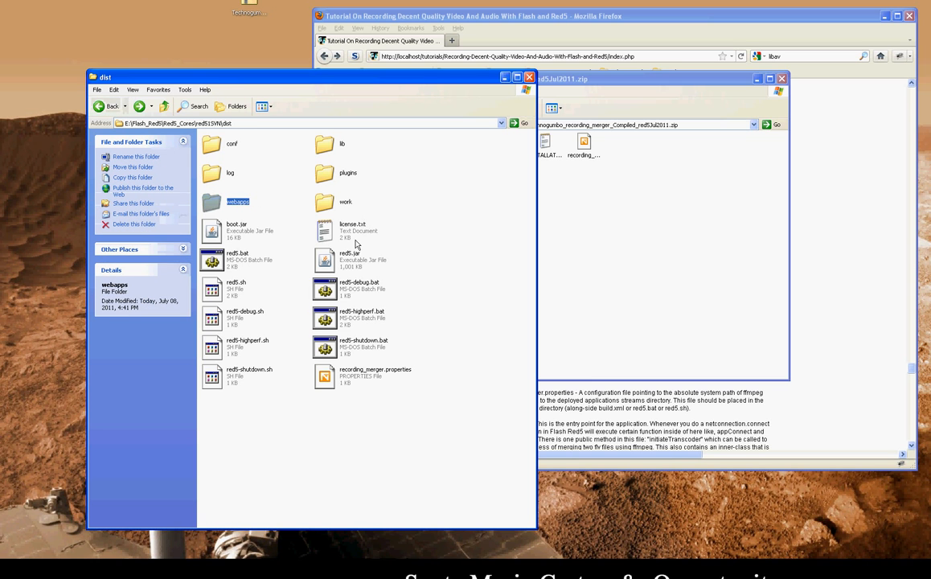
left_click(238, 259)
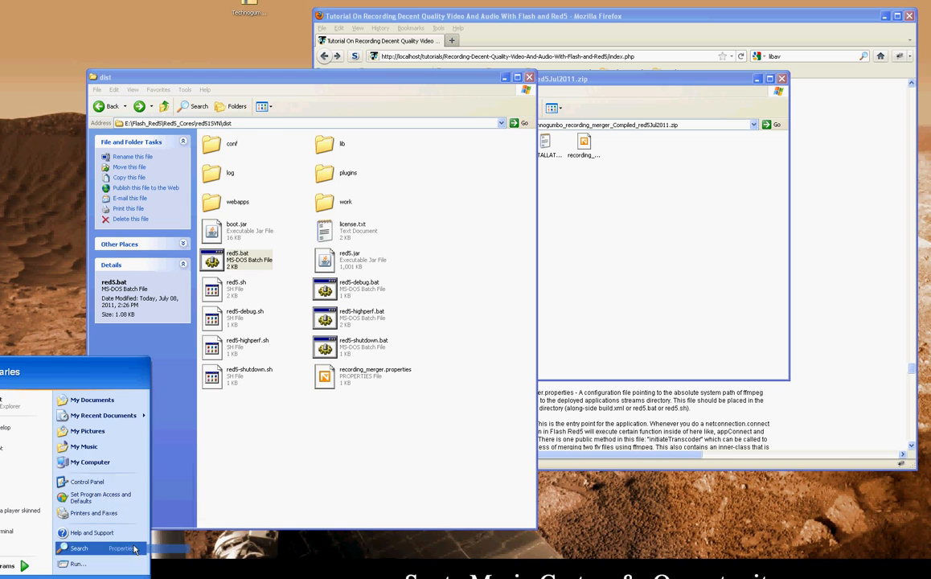
left_click(123, 547)
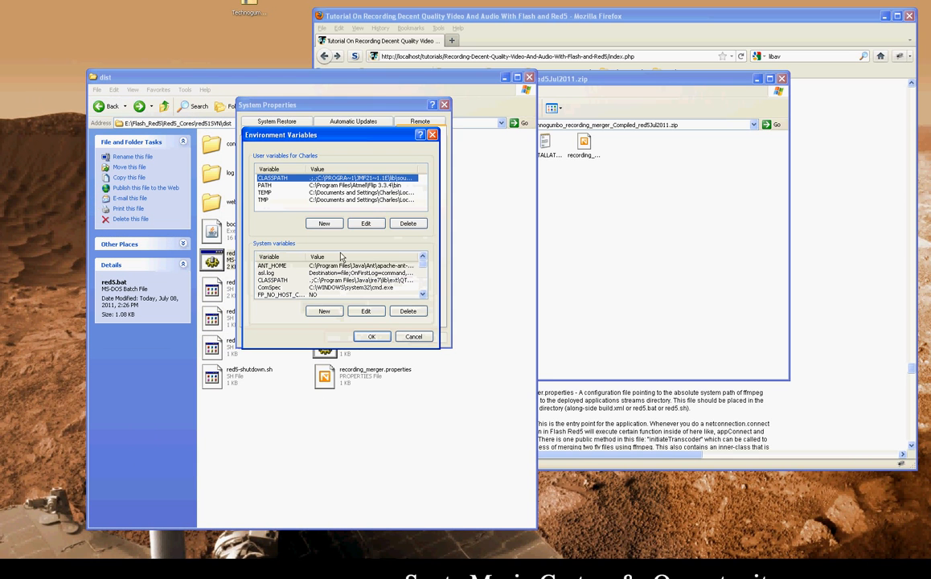
scroll("down", 3)
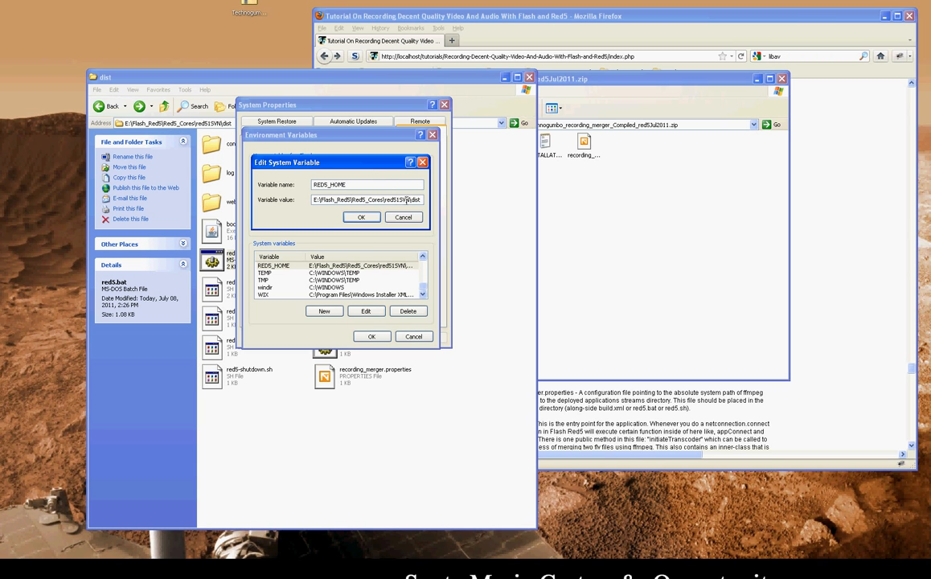
left_click(360, 217)
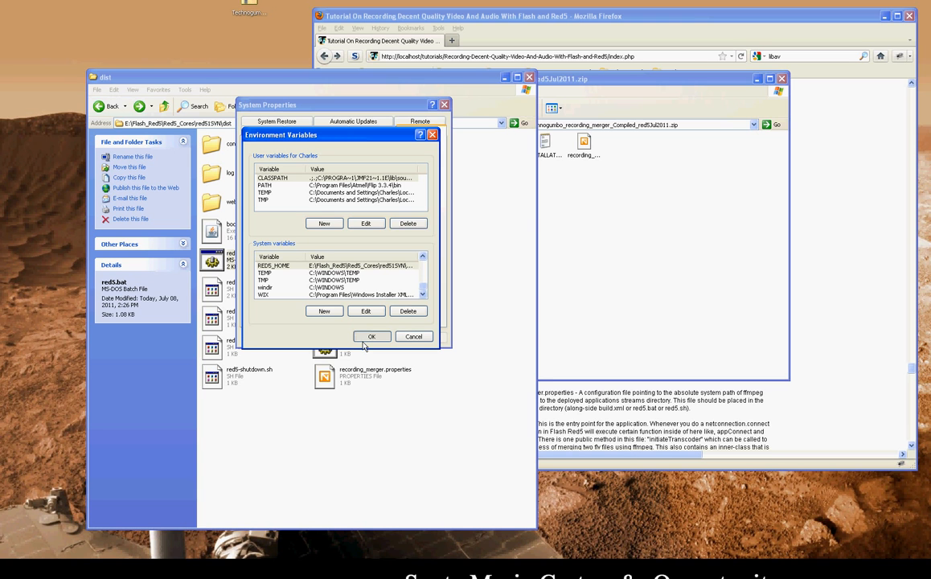
mouse_move(389, 325)
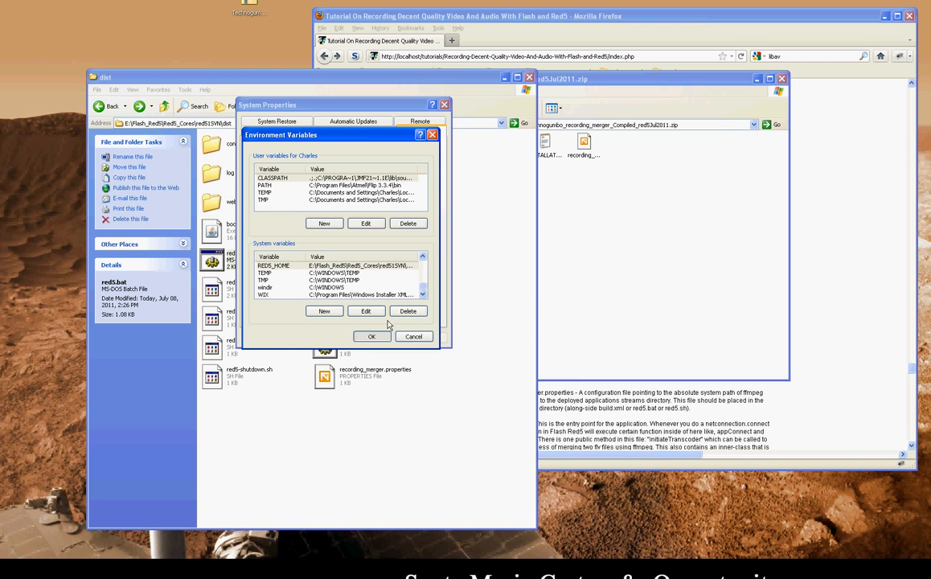
Run red5.bat to start the Red5 server and browse to webapps\recording_merger\streams
right_click(212, 260)
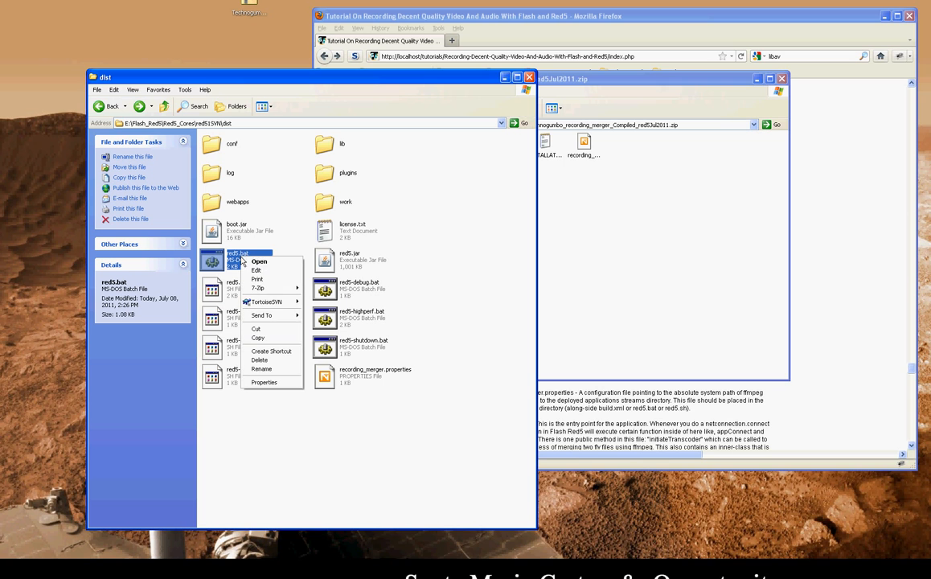
left_click(258, 270)
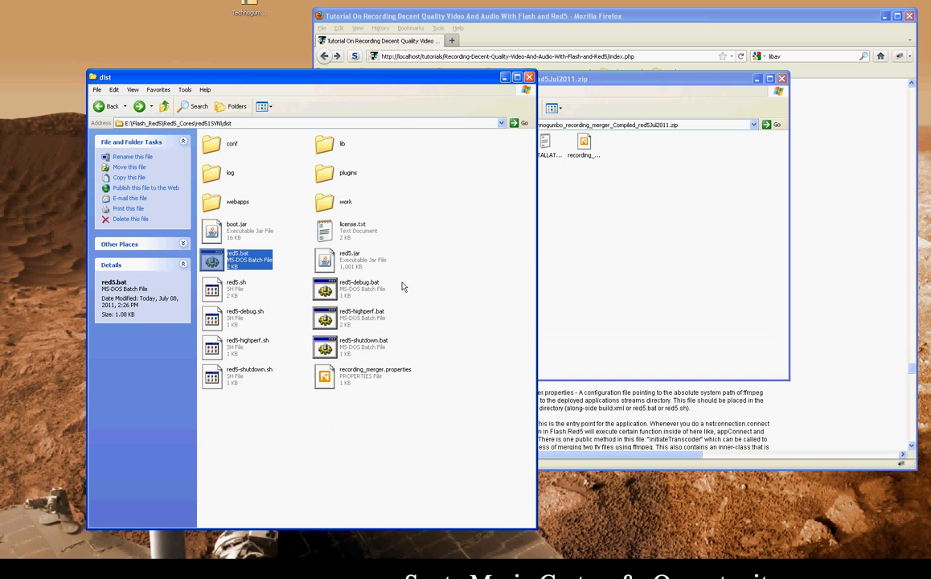
double_click(238, 259)
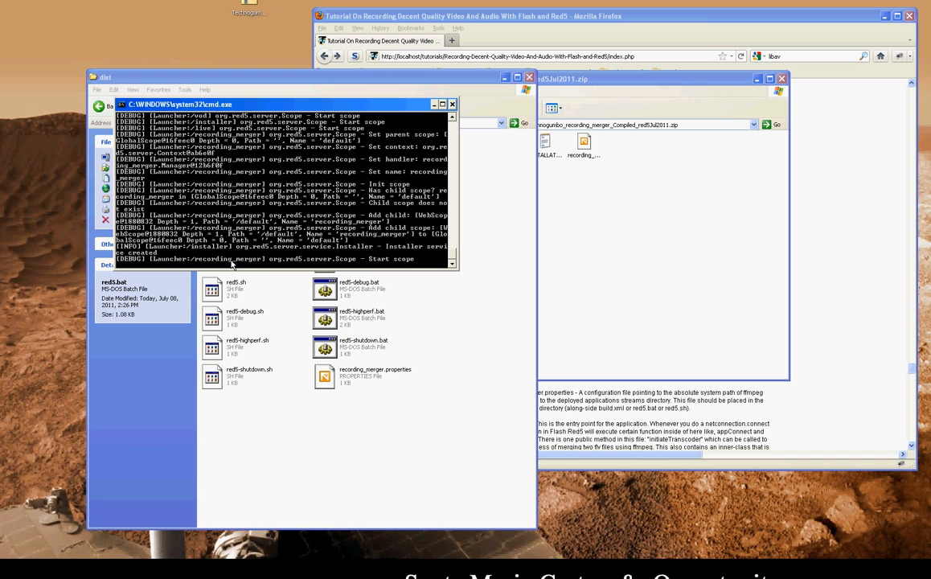
mouse_move(295, 109)
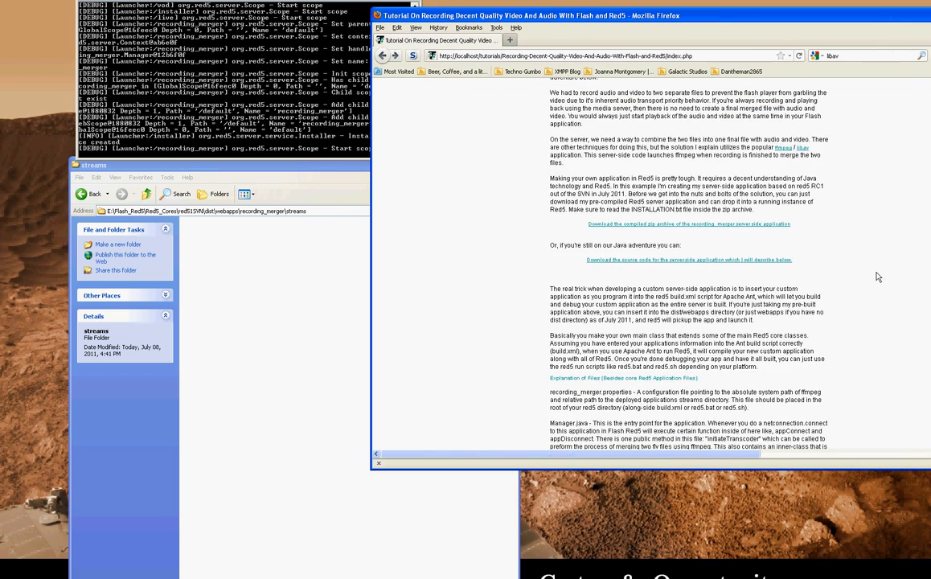
scroll("down", 3)
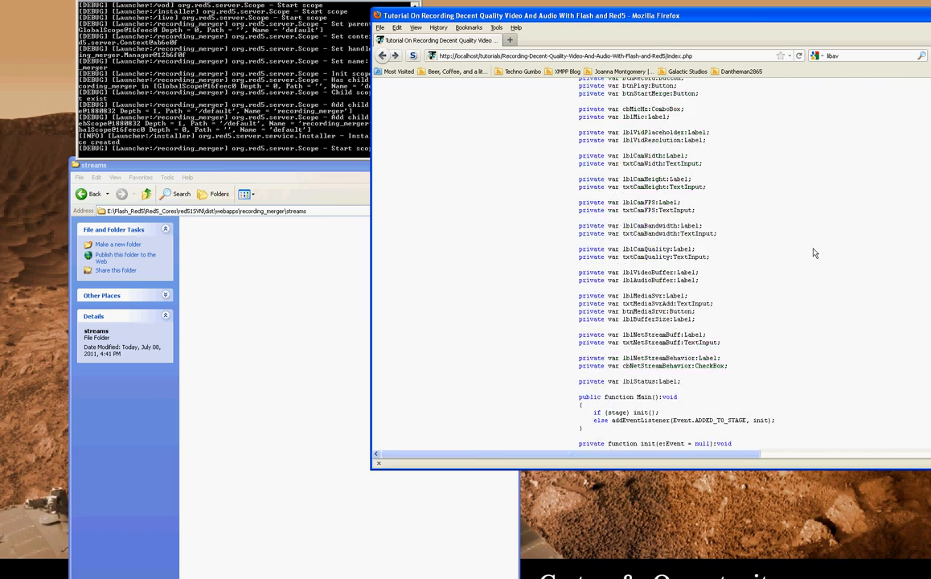
scroll("down", 3)
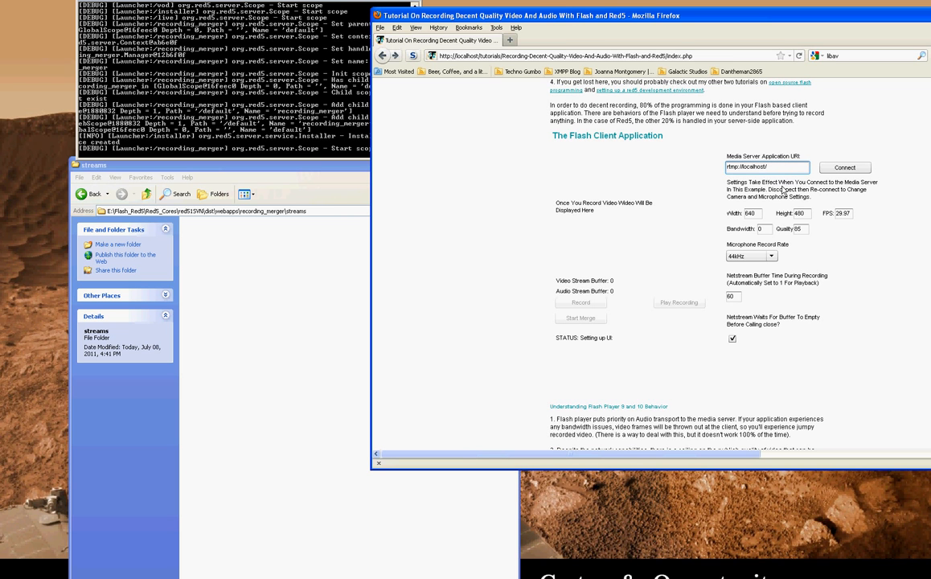
Connect the Flash client to the rtmp recording_merger URI
type("recording")
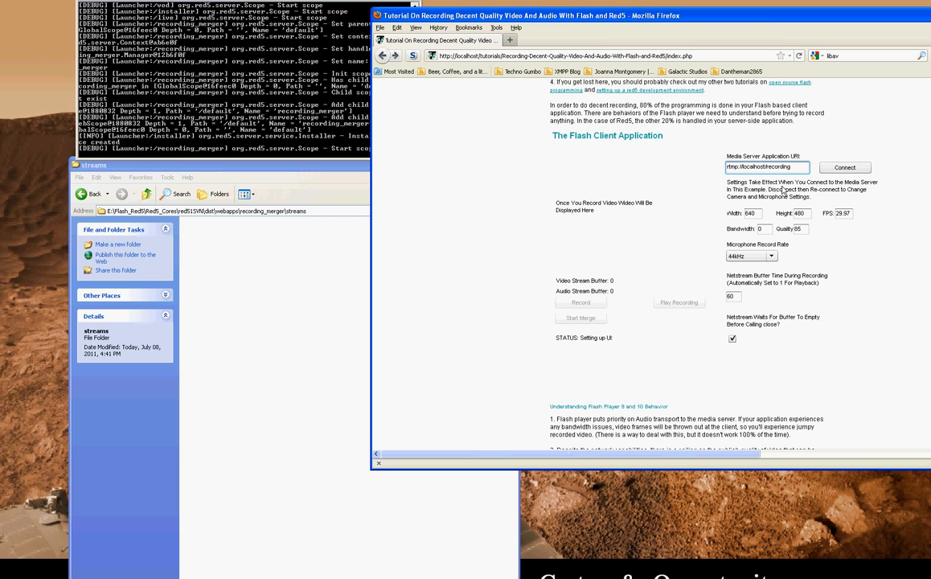
type("recording_merger")
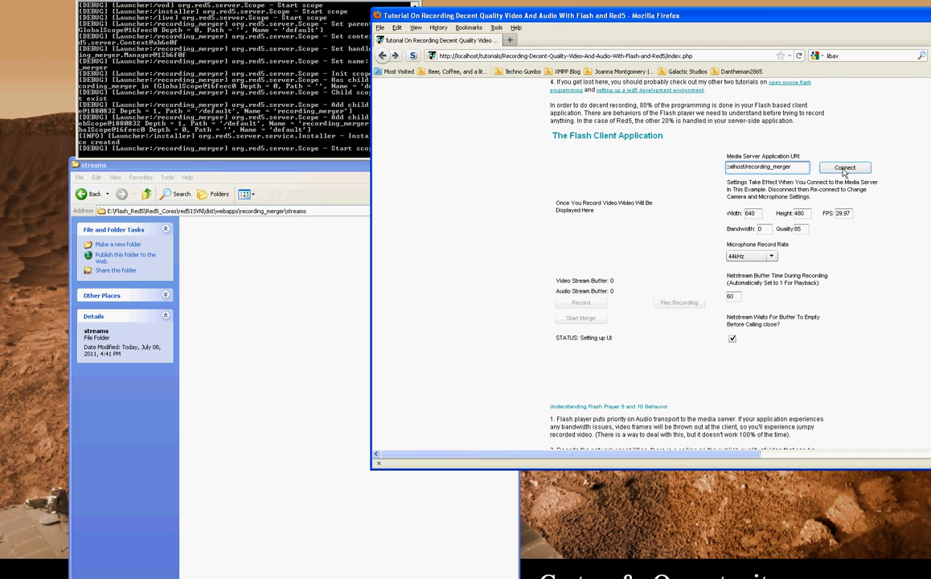
left_click(844, 167)
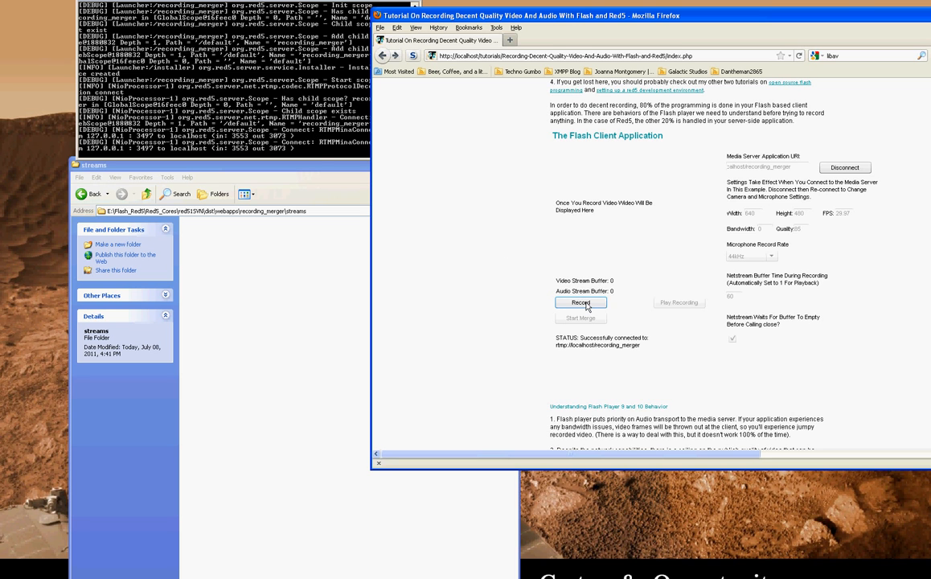
Record a short webcam clip, allowing camera access, then Start Merge and disconnect
left_click(580, 302)
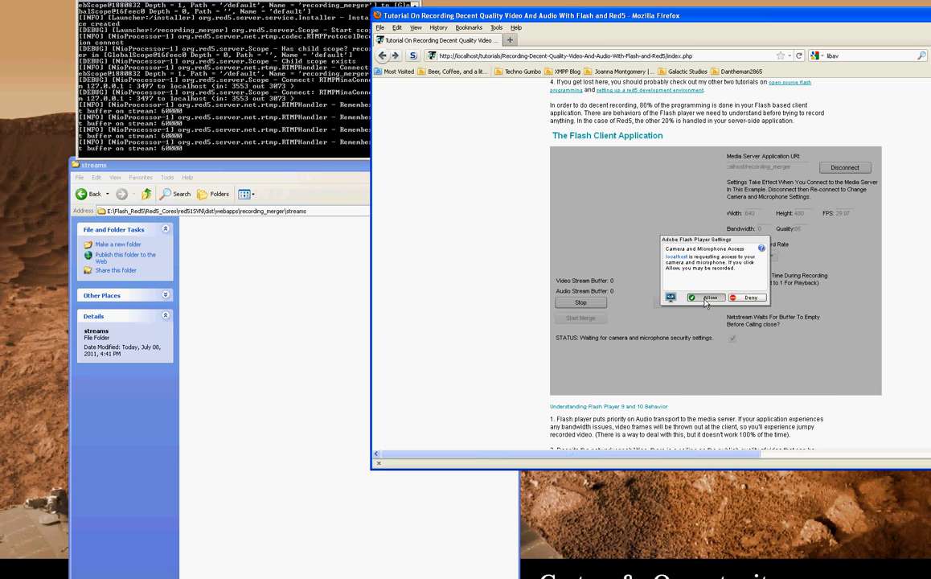
left_click(708, 297)
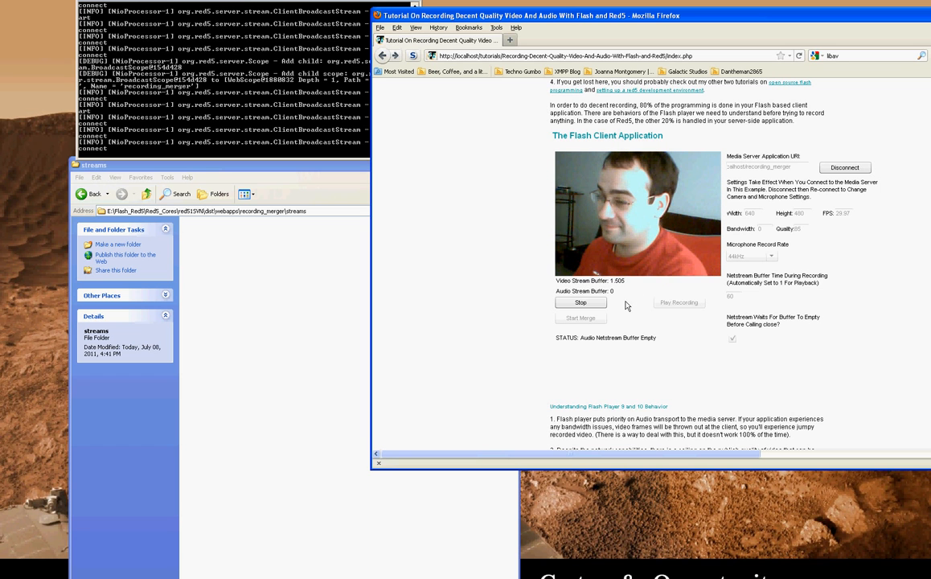
left_click(580, 303)
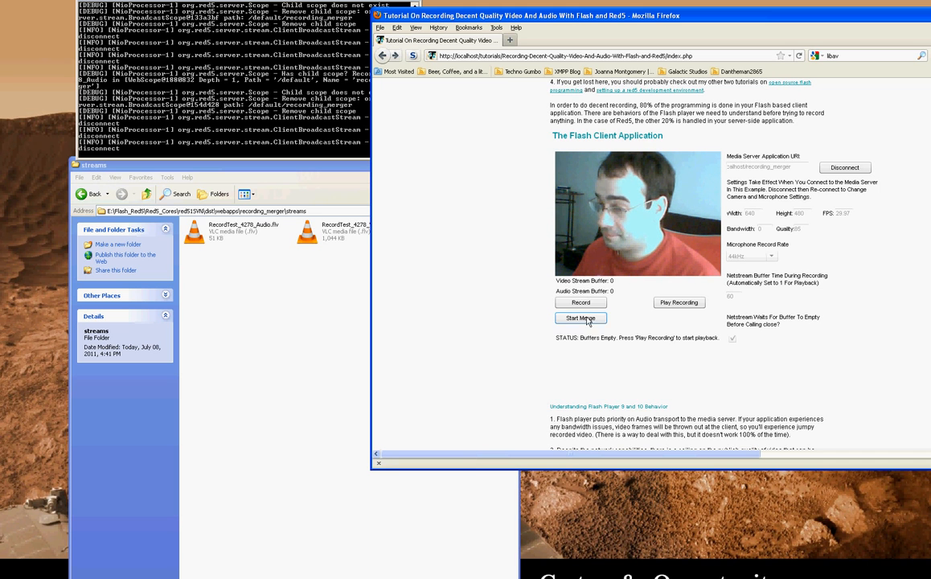
left_click(580, 318)
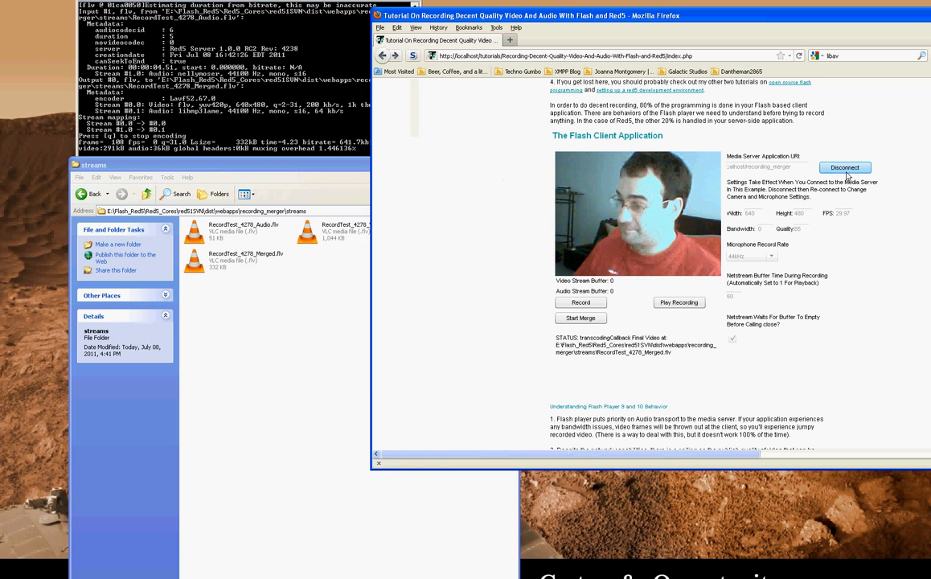
left_click(844, 167)
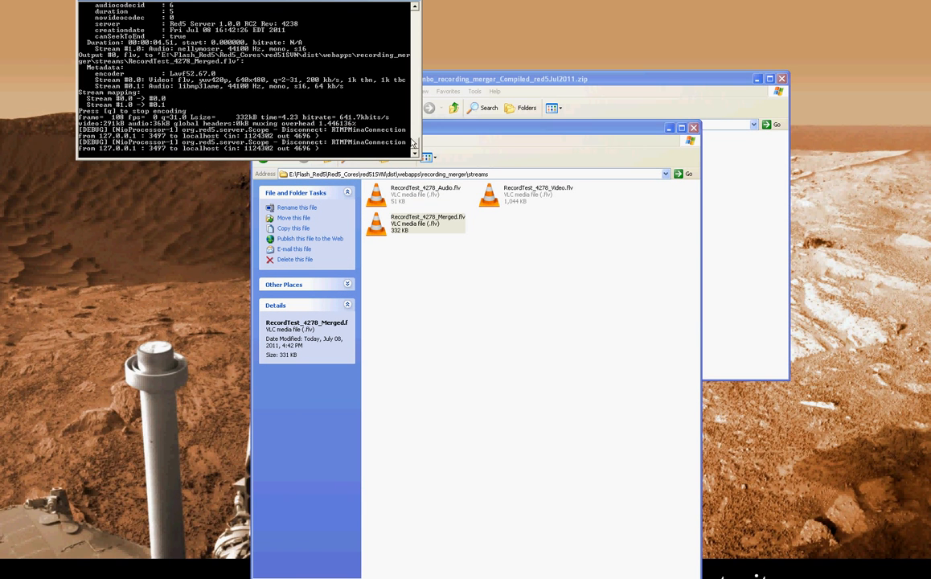
mouse_move(724, 517)
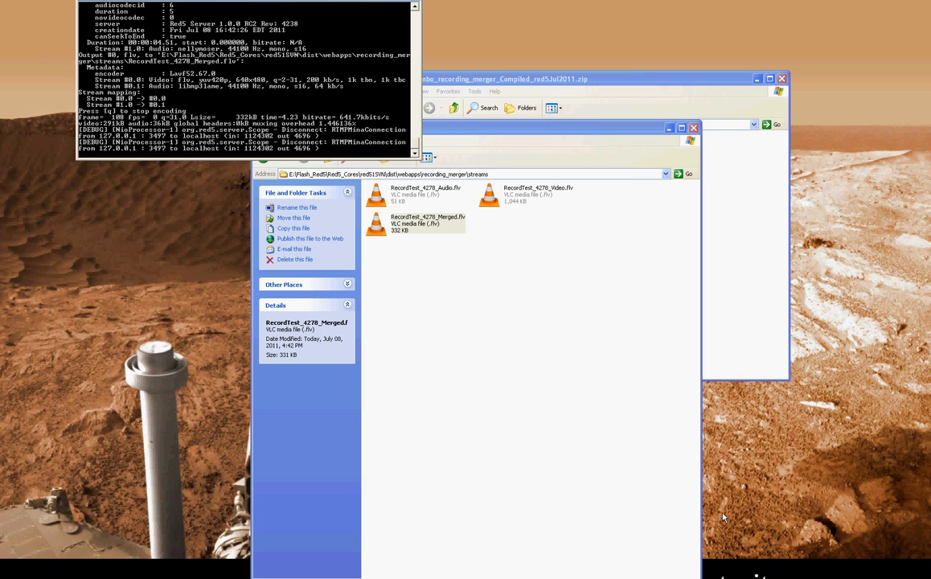